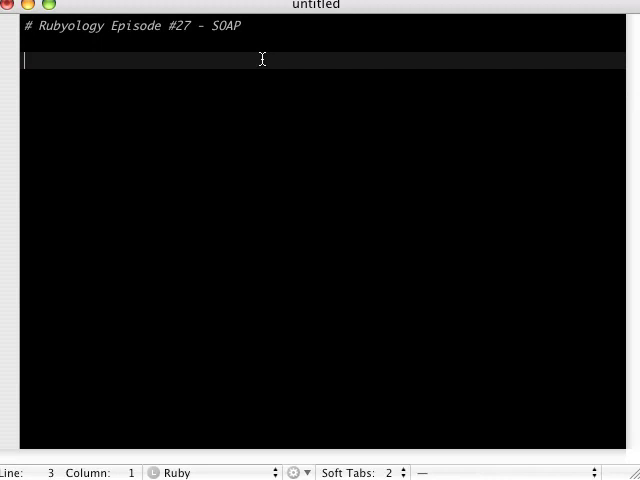
- Write the line require 'soap/wsdlDriver', fixing a mistyped letter
text(requi)
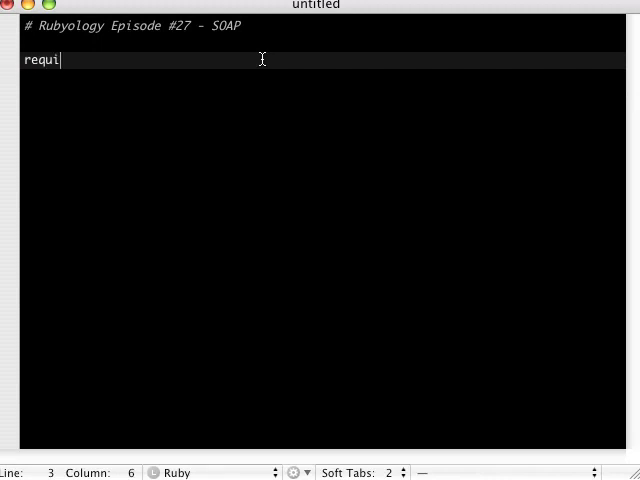
text(re)
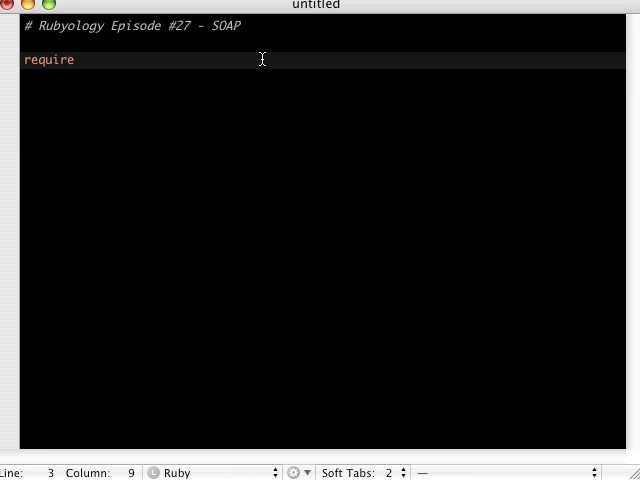
text('soa')
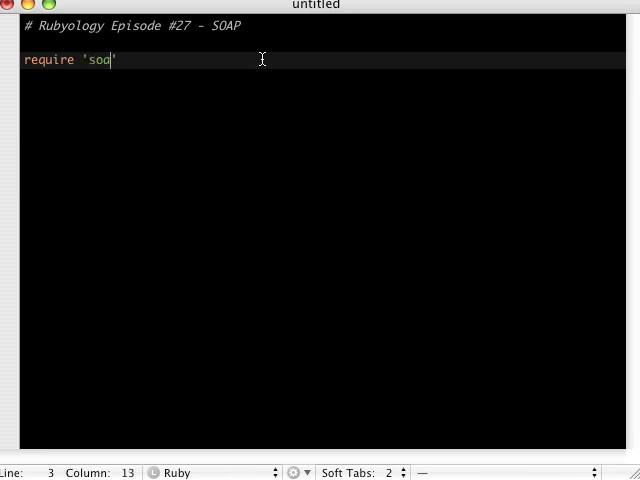
text(d)
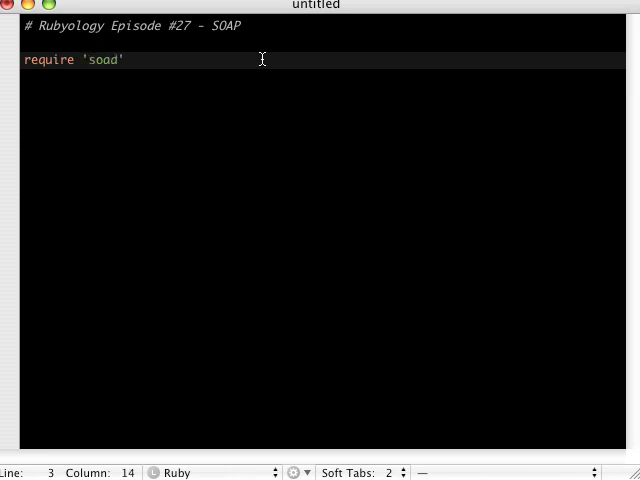
key(BackSpace)
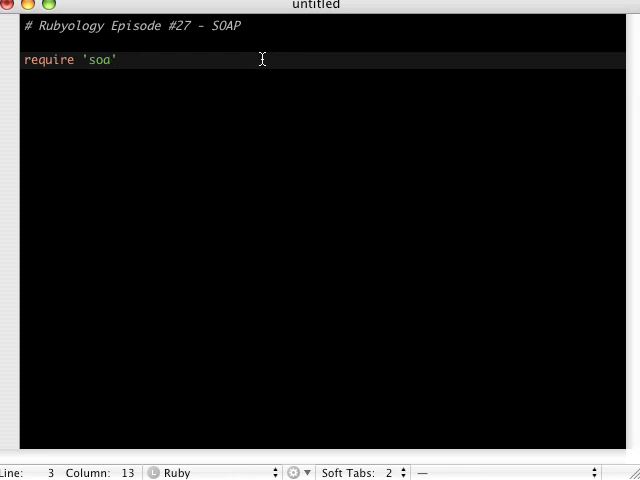
text(p/wsd)
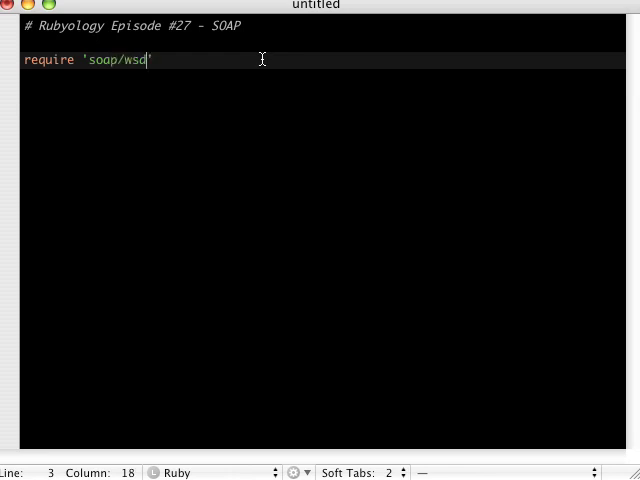
text(lDriver)
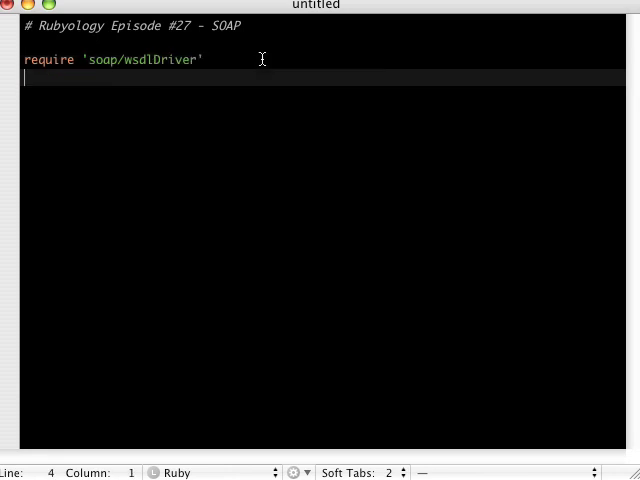
- Begin the next line with the assignment wsdl = ''
text(w)
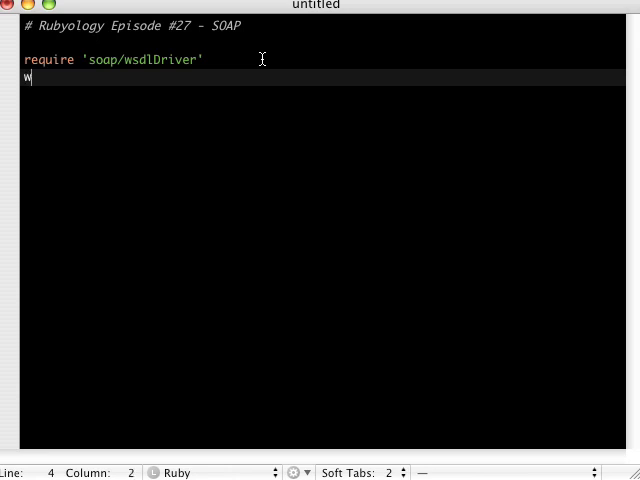
text(sdl)
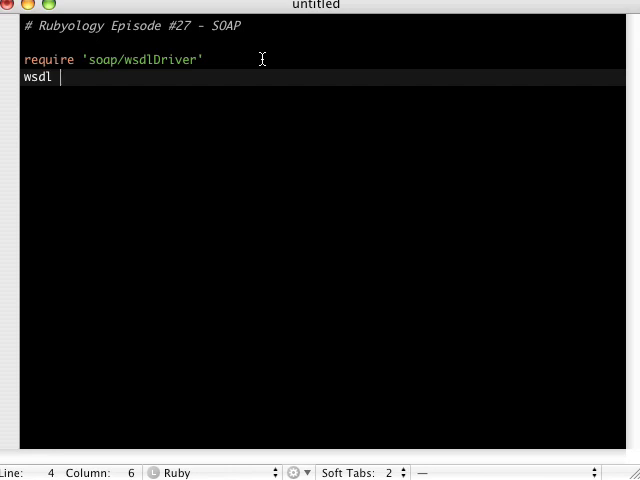
text(= '')
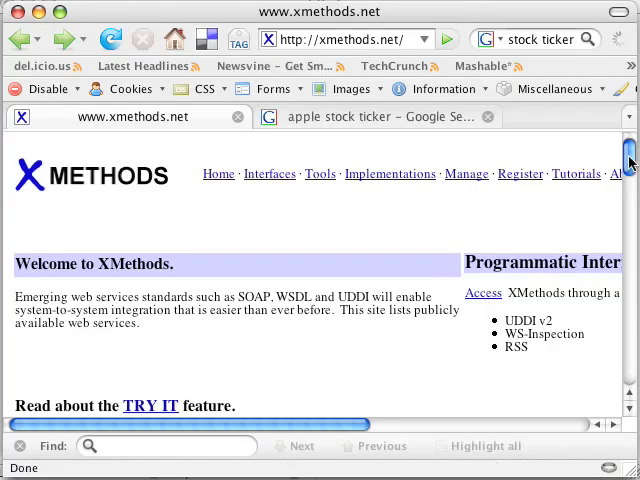
- Scroll to XMethods Demo Services and open the Delayed Stock Quote service page
scroll(down, 3)
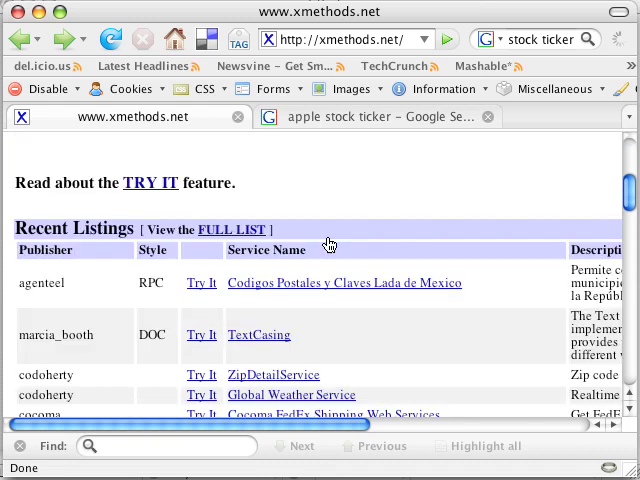
mouse_move(308, 214)
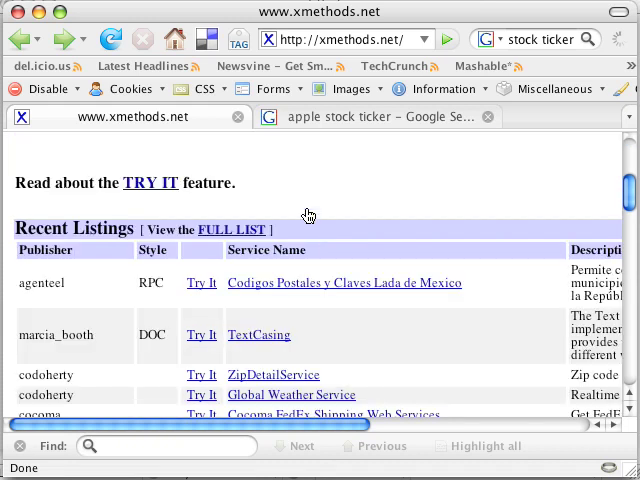
scroll(down, 3)
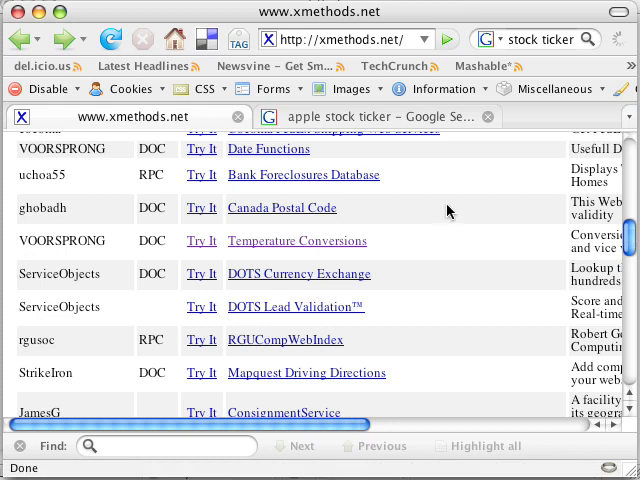
mouse_move(153, 337)
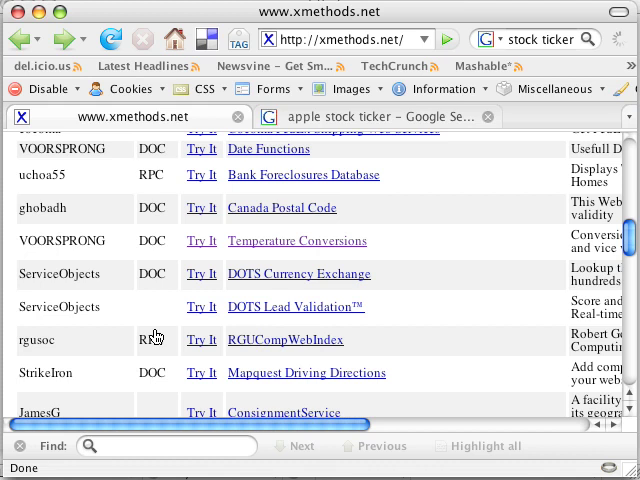
mouse_move(166, 334)
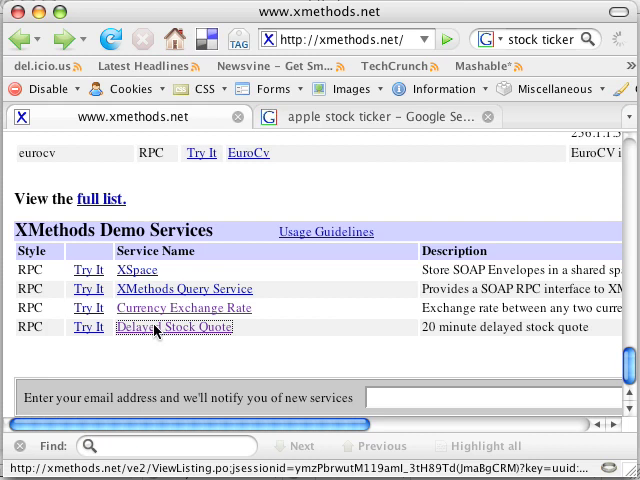
click(174, 327)
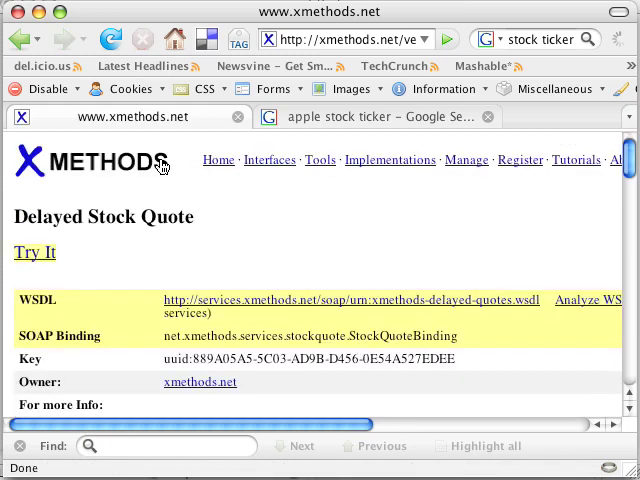
mouse_move(252, 315)
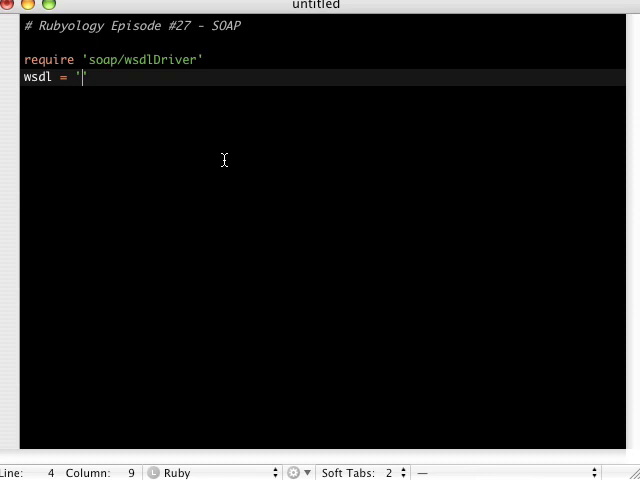
- Enter the delayed-quotes WSDL URL for wsdl and begin driver = SOAP::WSDLDriverFactory
text(http://services.xmethods.net/soap/urn:xmethods-delayed-quotes.wsdl)
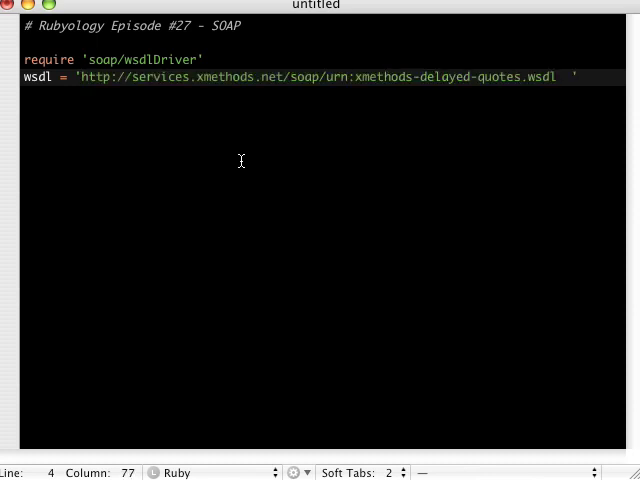
key(return)
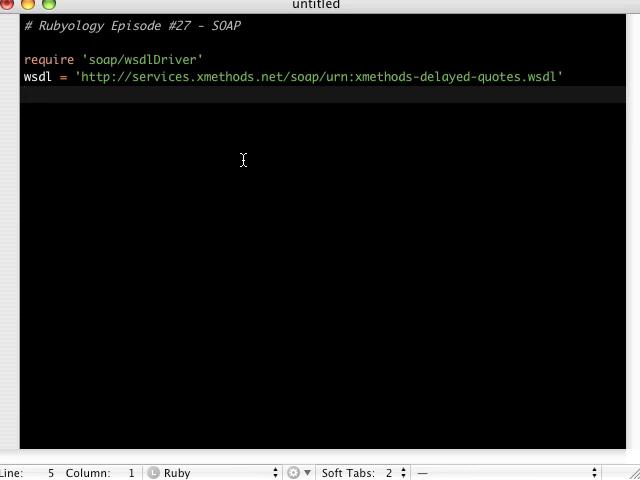
text(drive)
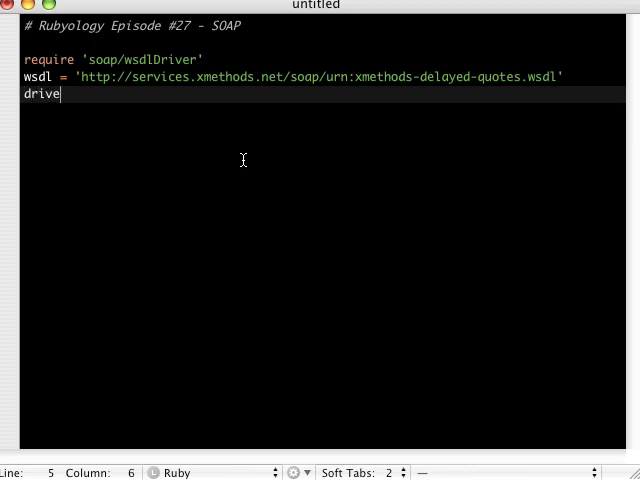
text(r)
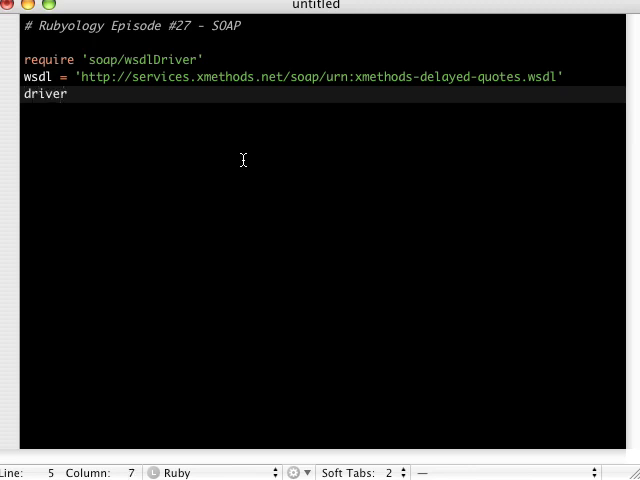
text(= SOAP)
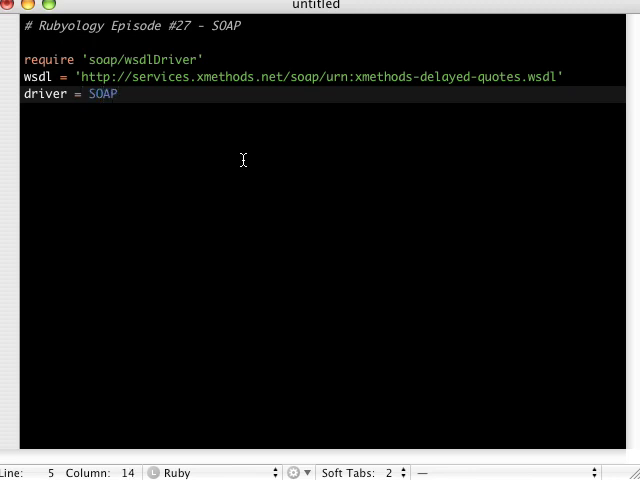
text(::WSD)
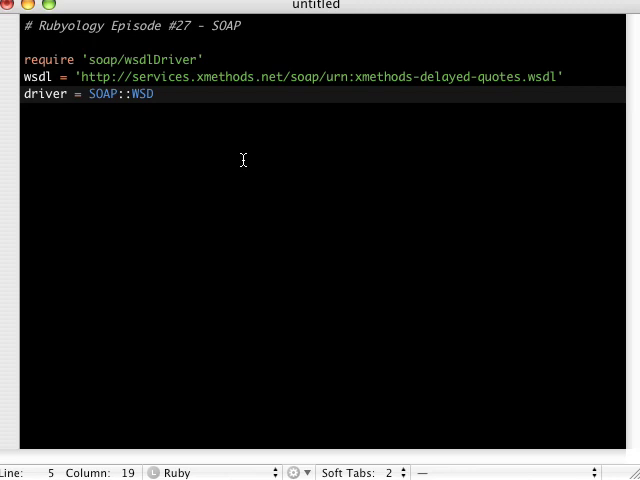
text(LDriv)
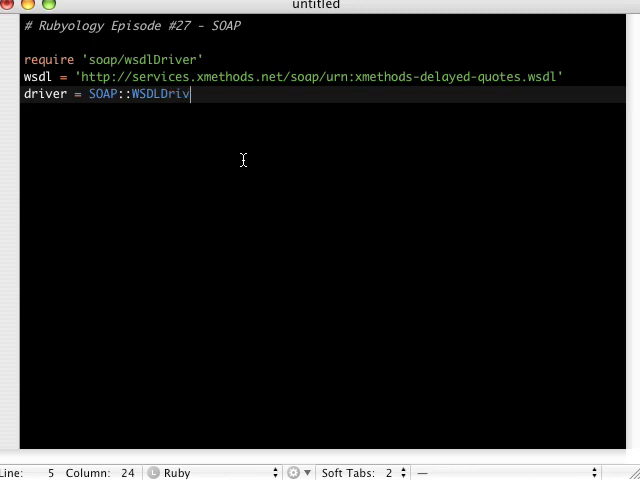
text(er)
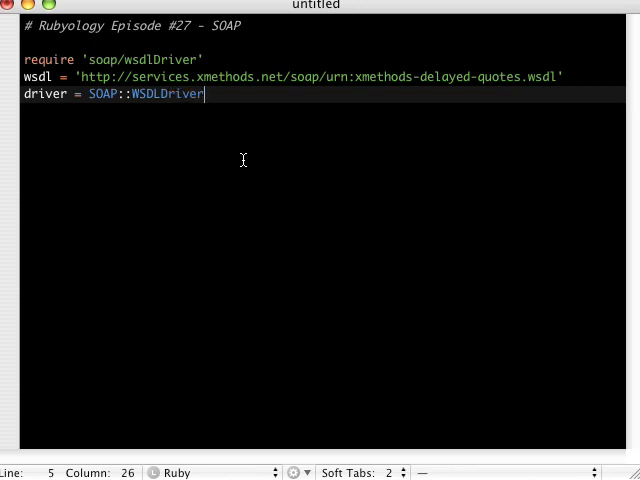
text(Fa)
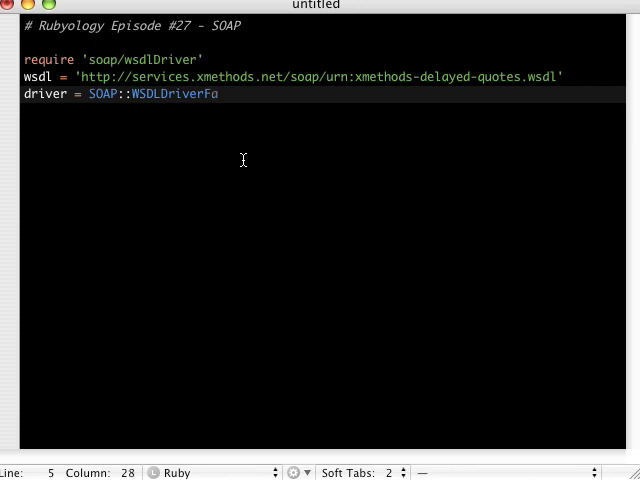
text(ctory)
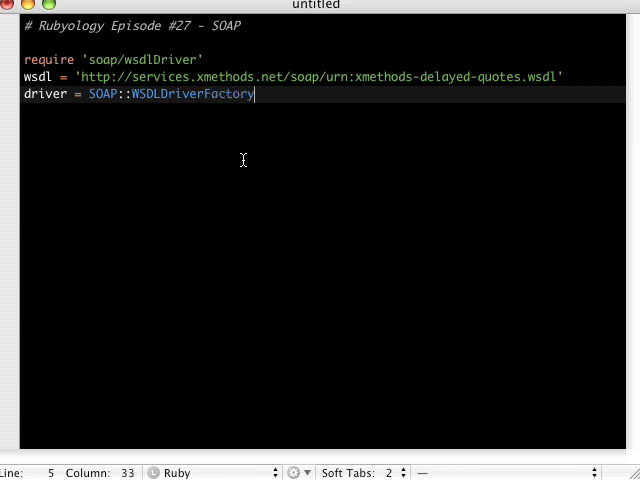
- Finish the driver line with .new(wsdl).create_rpc_driver
text(.n)
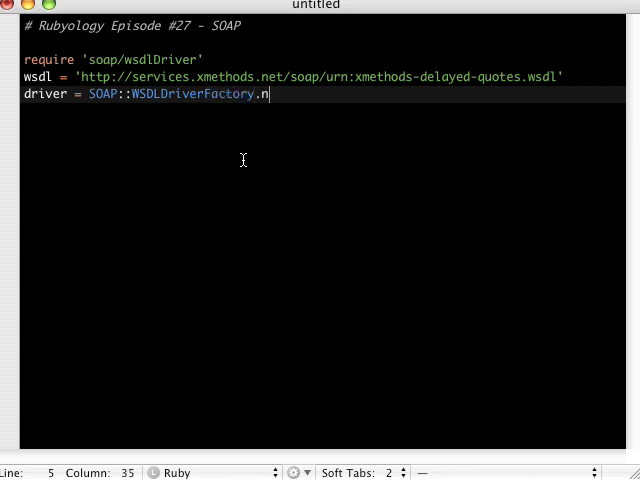
text(ew())
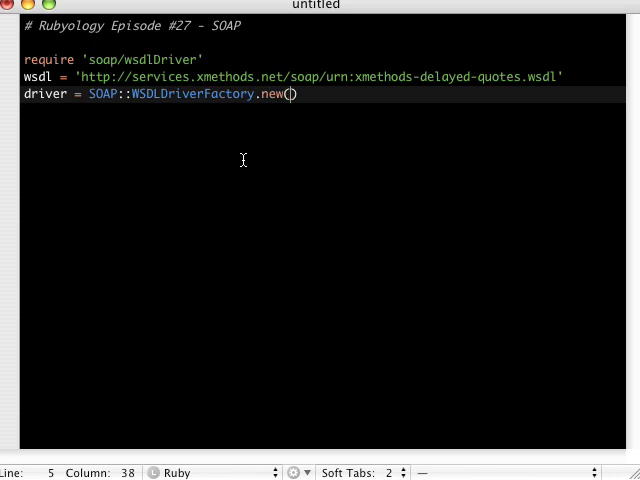
text(wsdl)
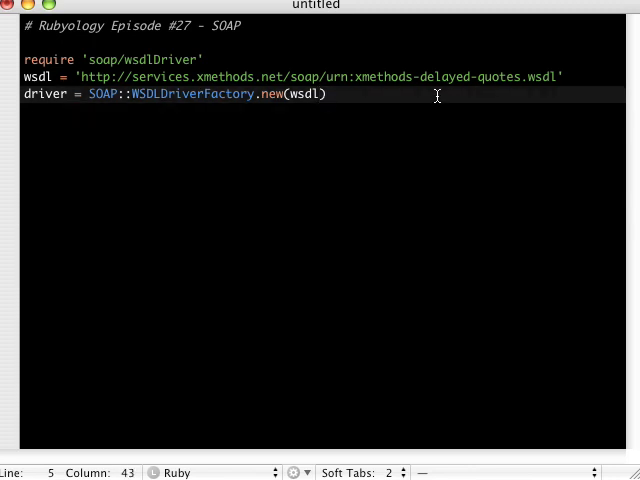
text(.create)
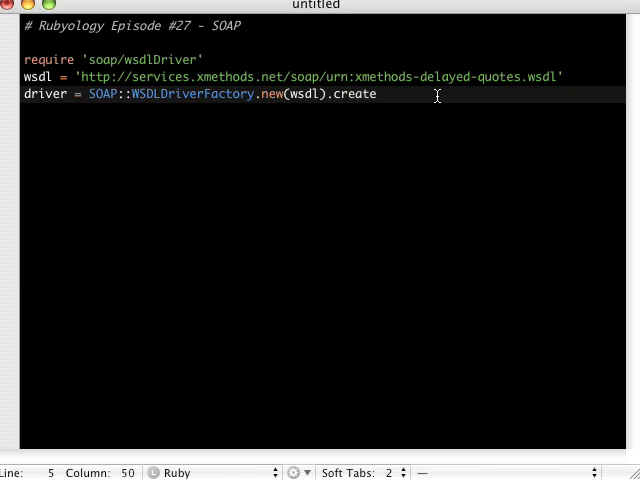
text(_r)
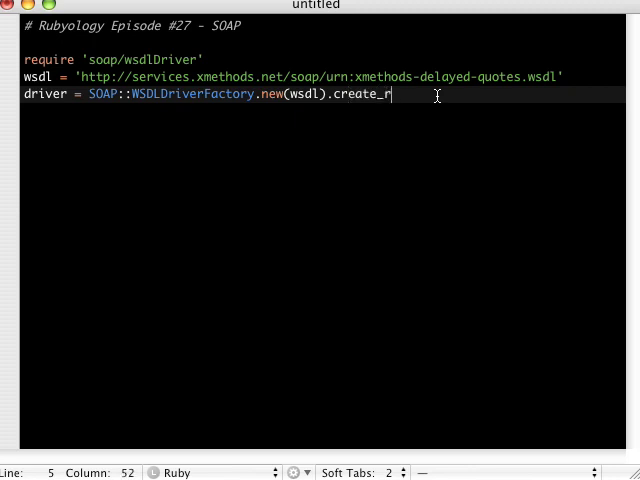
text(pc_)
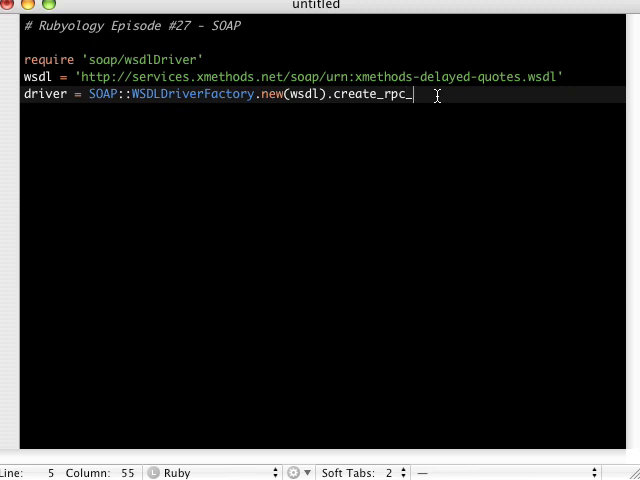
text(driv)
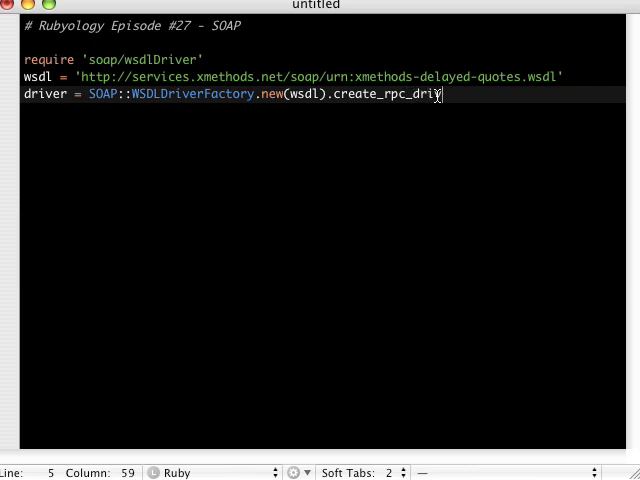
key(Return)
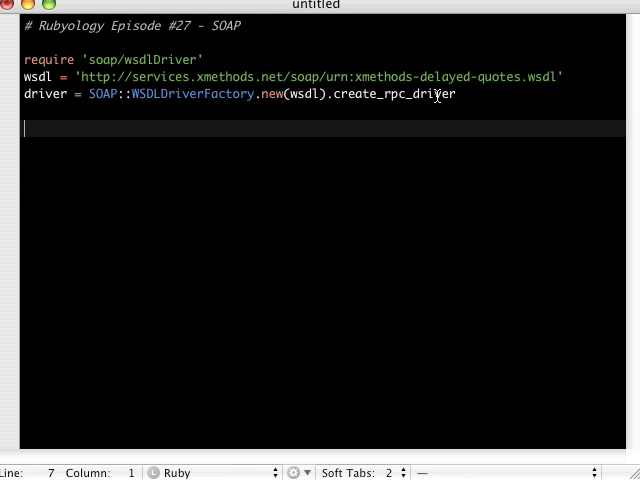
- Start a puts line, then view the delayed-quotes service's RPC profile in XMethods
text(puts)
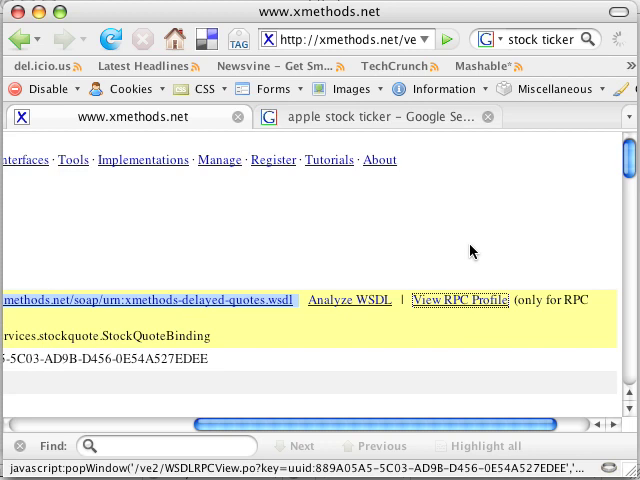
mouse_move(481, 229)
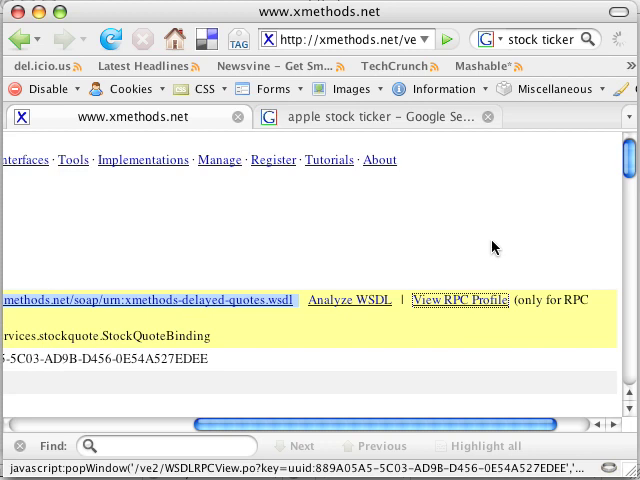
mouse_move(570, 214)
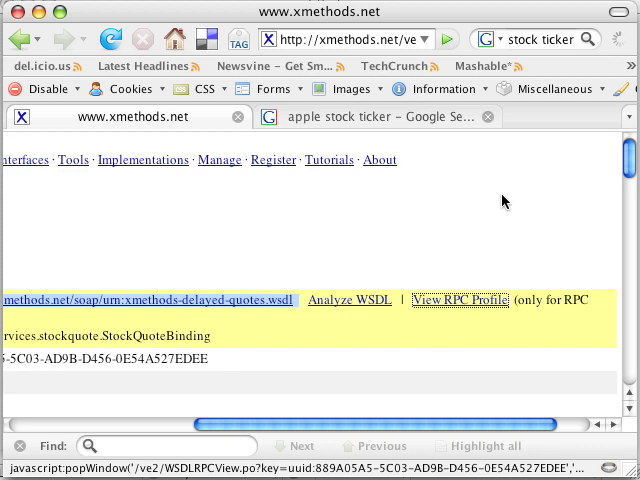
mouse_move(475, 230)
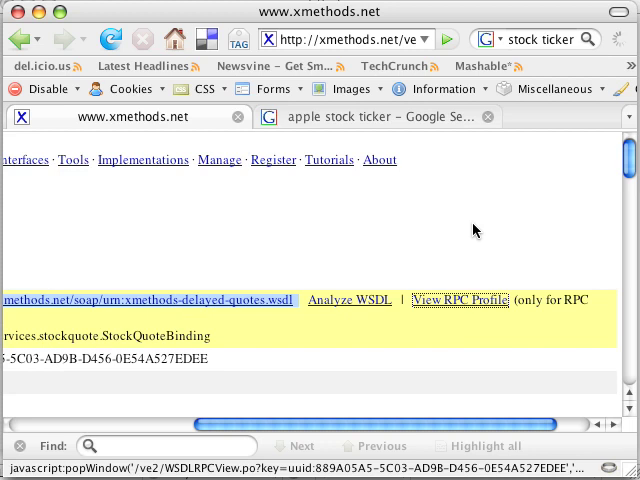
click(459, 300)
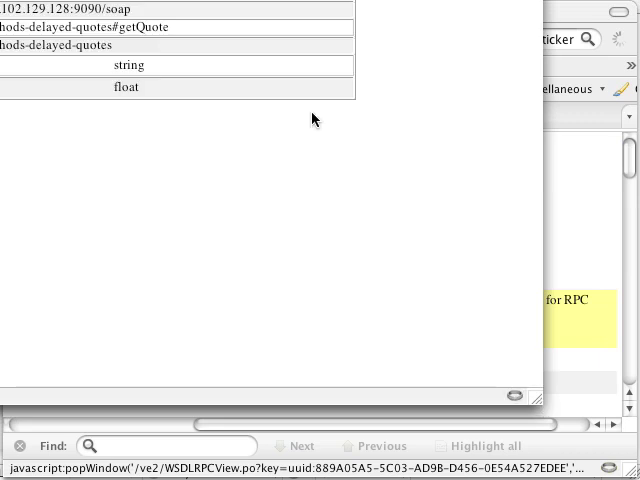
mouse_move(387, 98)
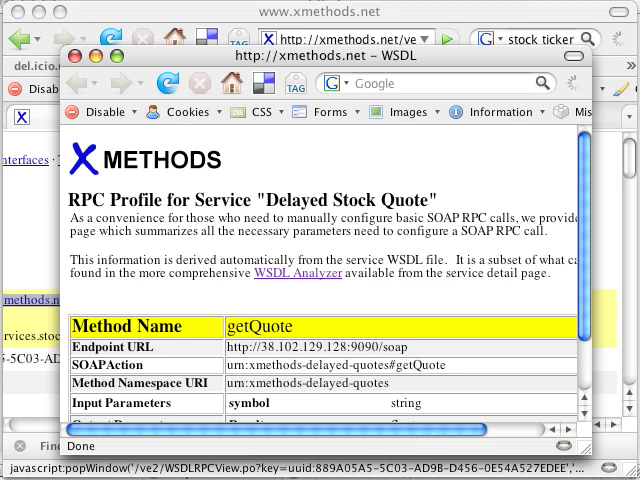
mouse_move(597, 302)
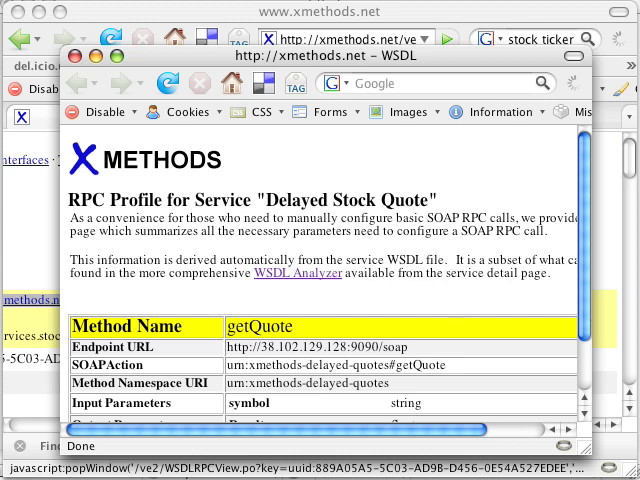
- Scroll the RPC profile down to the getQuote method table
scroll(down, 3)
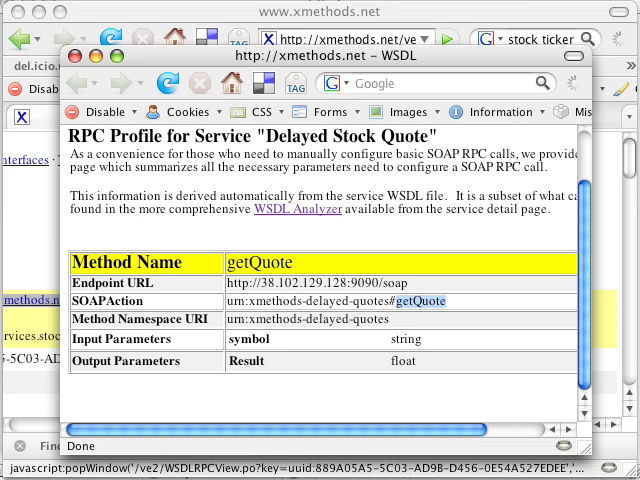
mouse_move(449, 307)
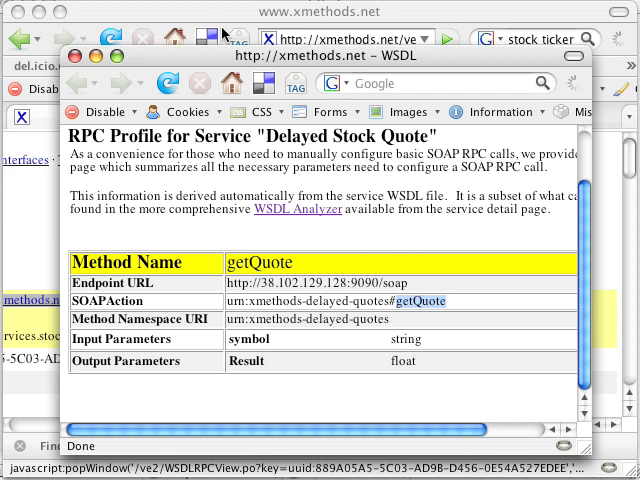
mouse_move(210, 12)
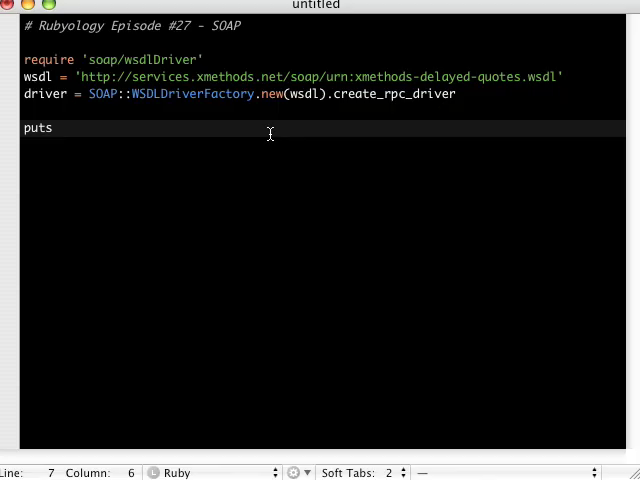
- Replace the uppercase DRIVER.GETQUOTE after puts with driver.getQuote
text(" ")
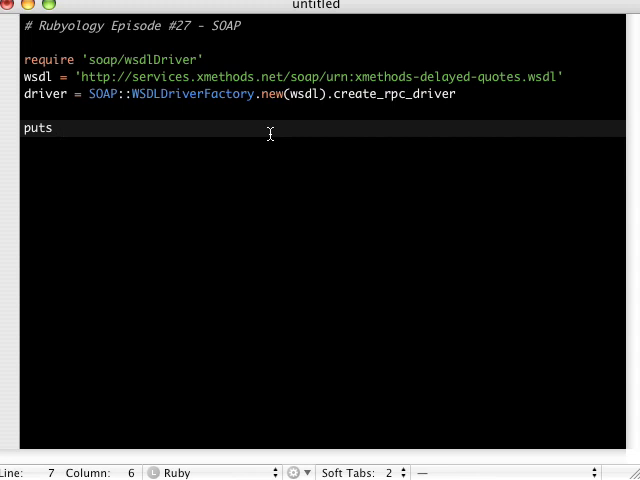
text(DRIVER)
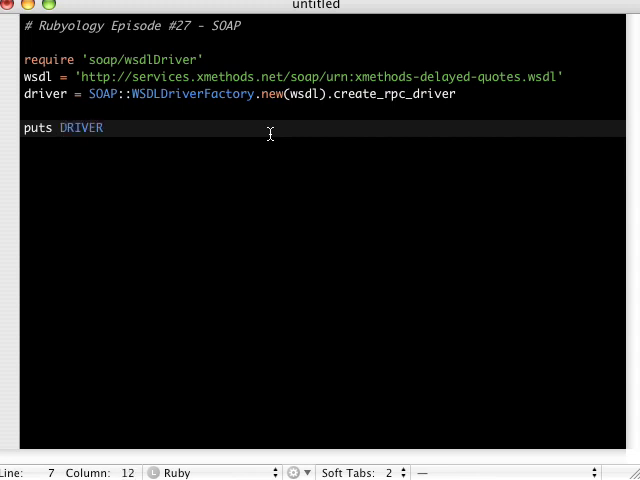
text(.GET)
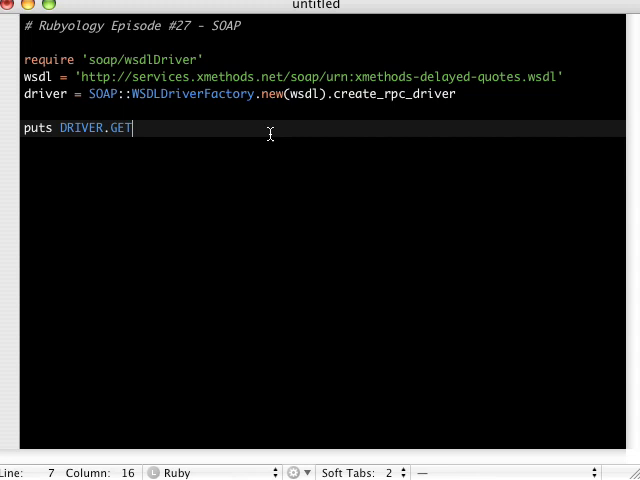
text(QUOTE)
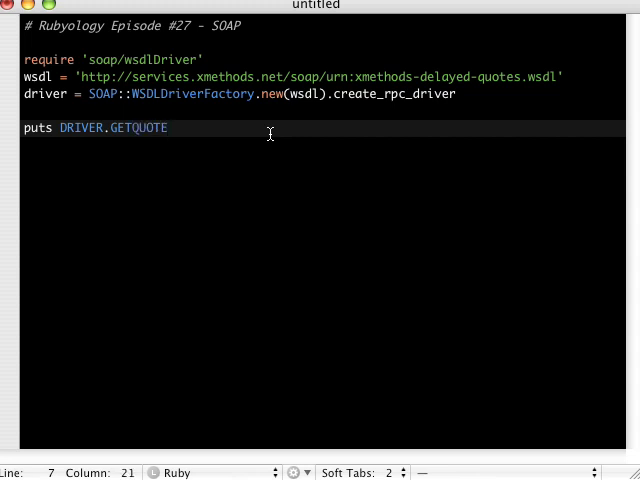
key(Backspace)
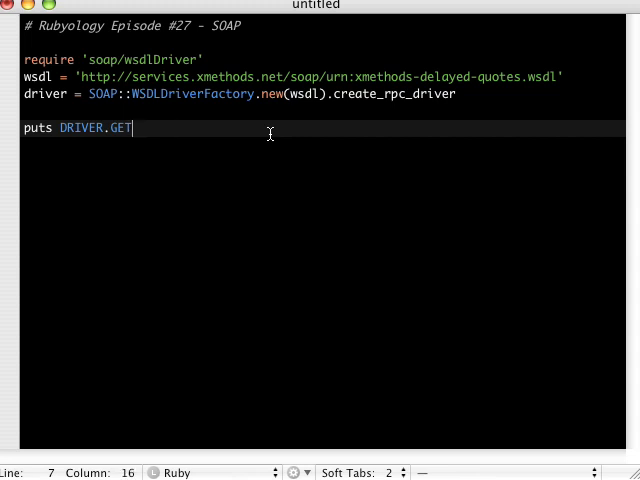
key(BackSpace)
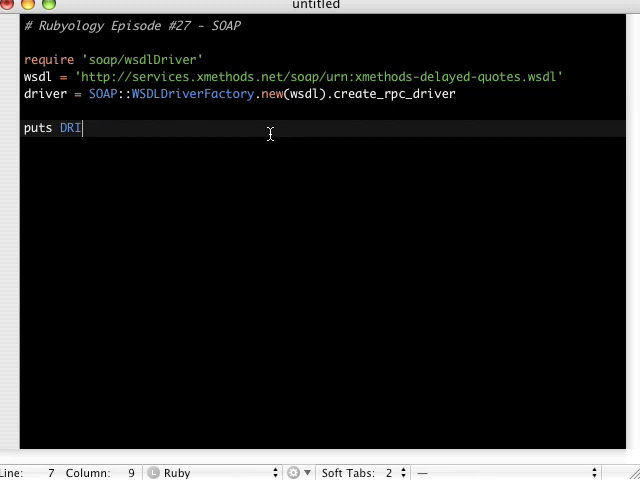
key(BackSpace)
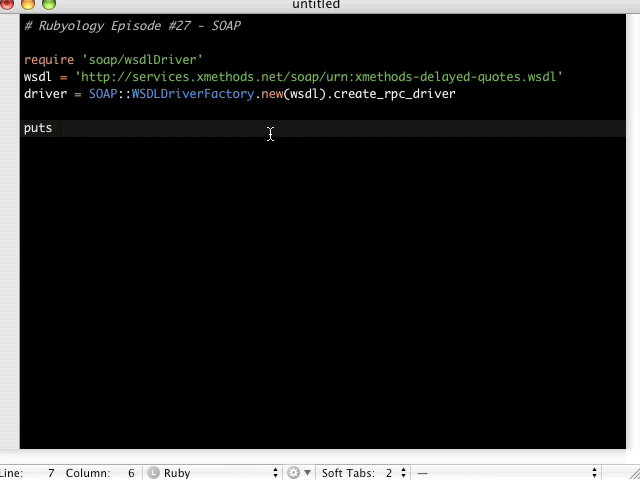
text(driver)
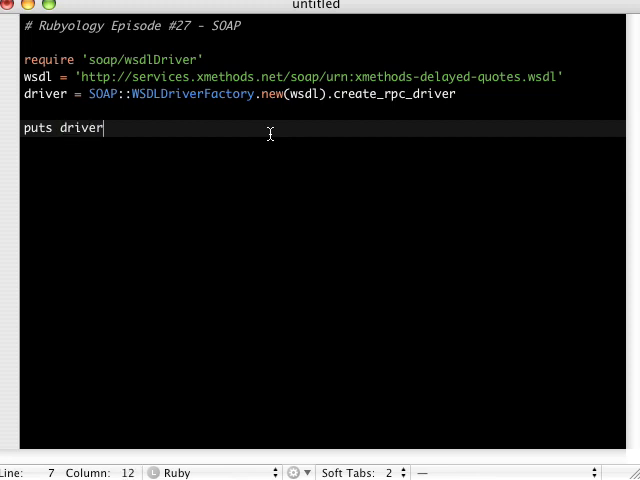
text(.get)
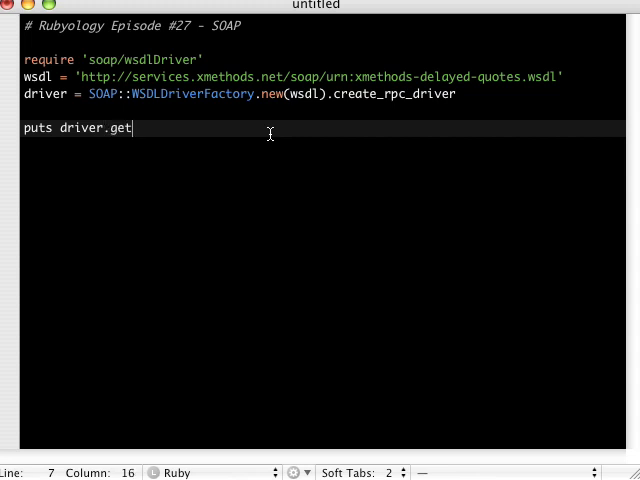
text(Quote)
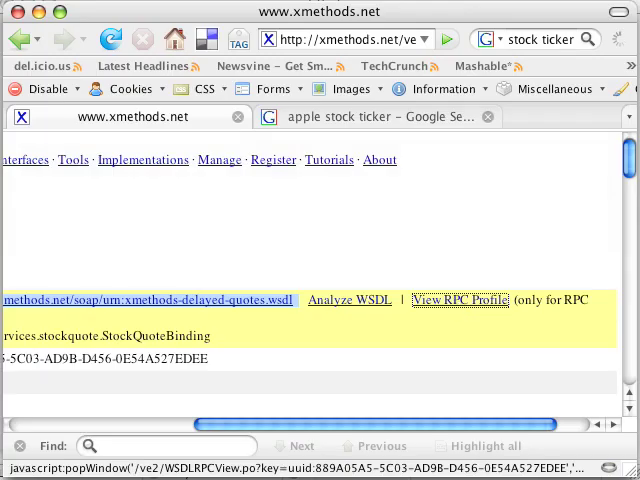
- Reopen the Delayed Stock Quote RPC profile to check getQuote's symbol parameter
click(459, 300)
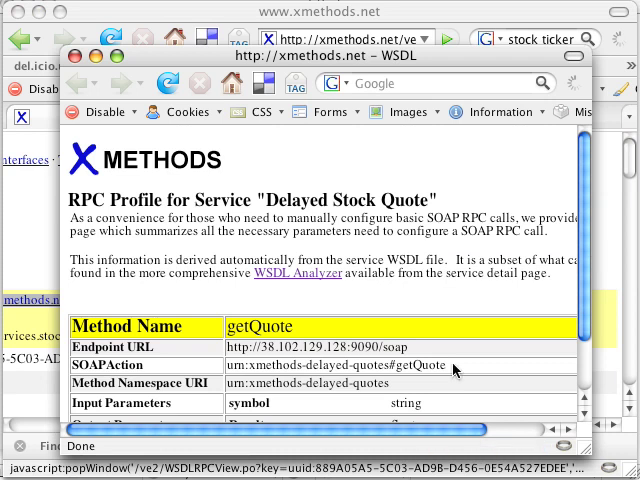
mouse_move(532, 362)
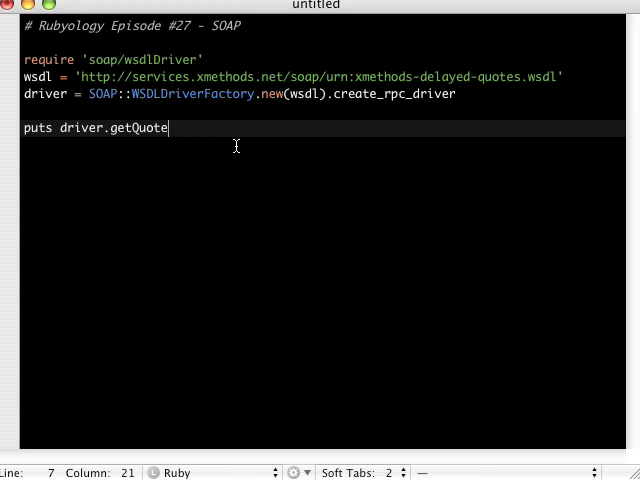
- Add ('') after getQuote and start typing a ticker symbol inside the quotes
text((''))
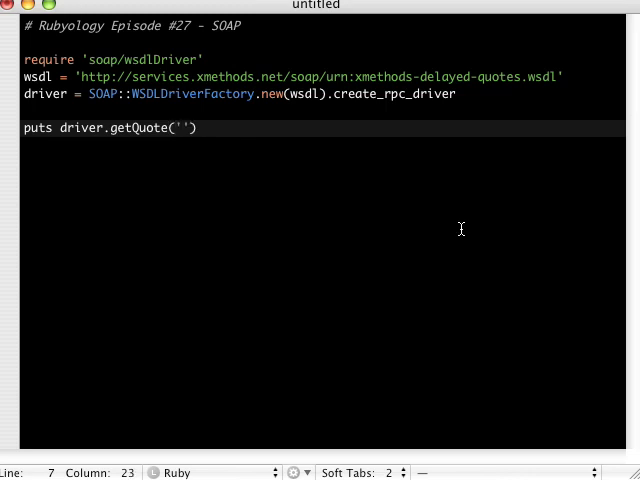
click(183, 128)
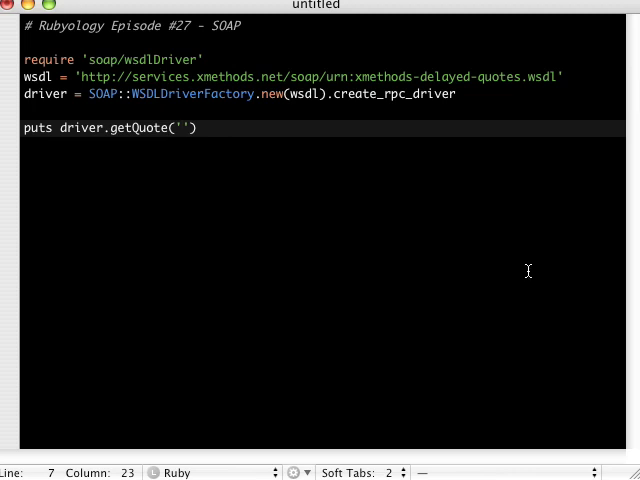
text(A)
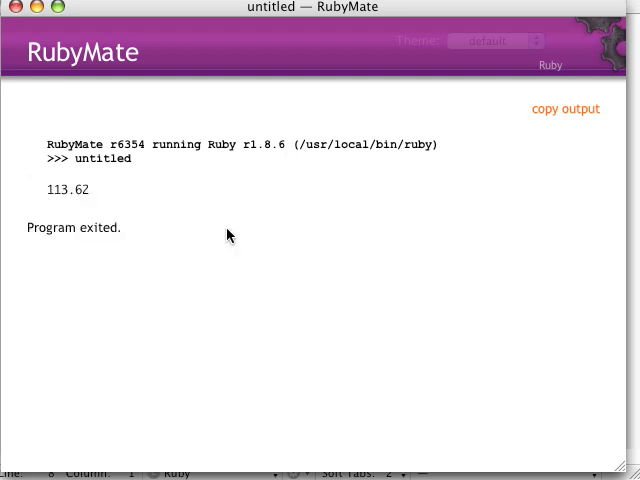
mouse_move(308, 273)
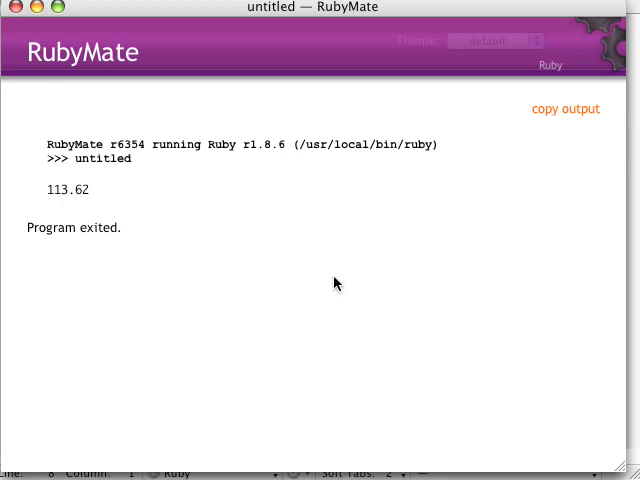
mouse_move(399, 264)
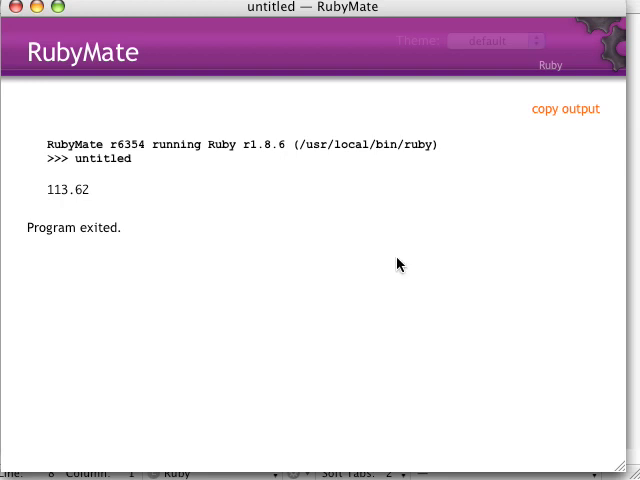
mouse_move(382, 253)
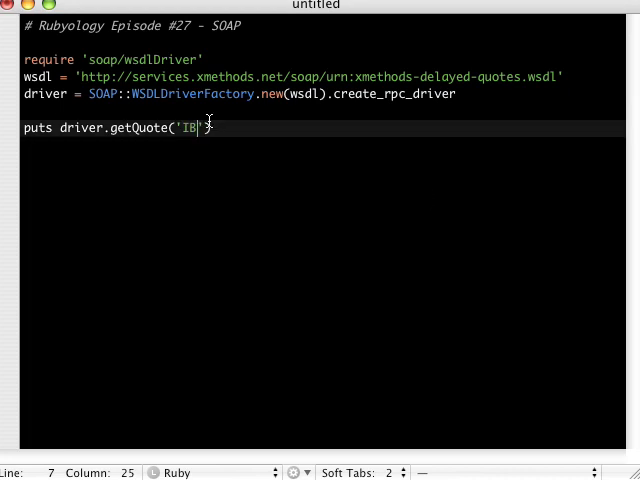
- Complete the symbol as 'IBM' and rerun the script in RubyMate
text(M)
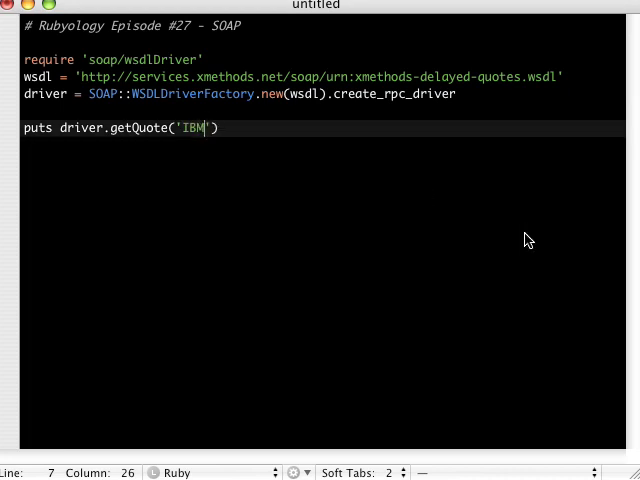
key(Return)
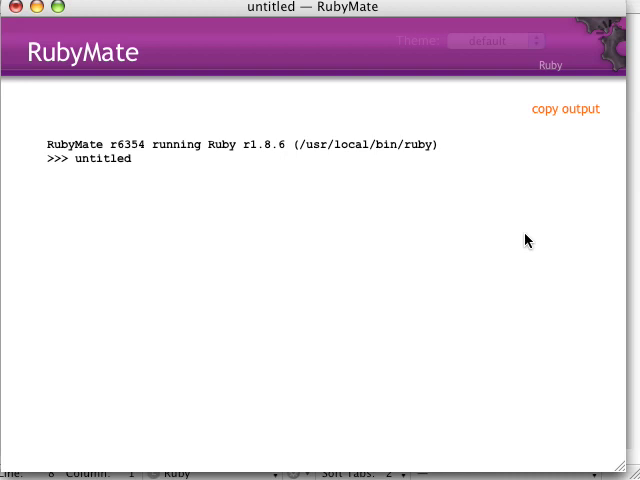
mouse_move(393, 330)
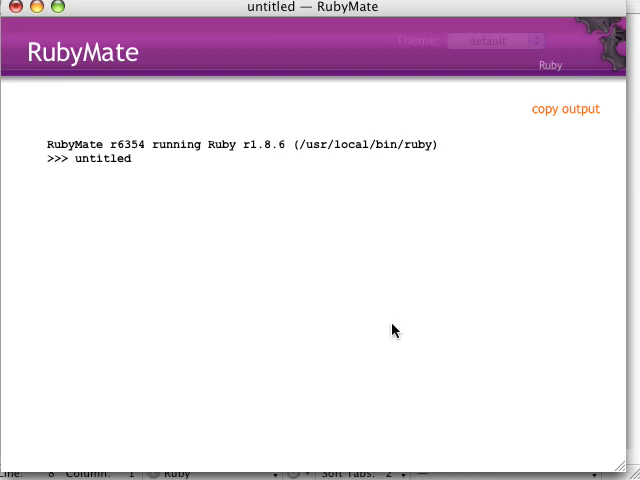
mouse_move(90, 200)
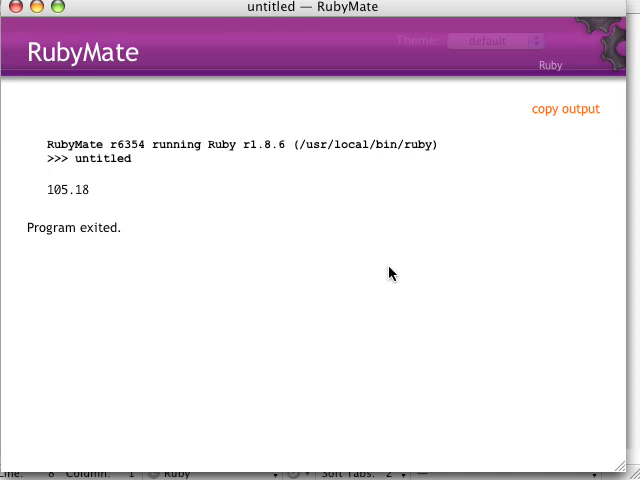
mouse_move(391, 274)
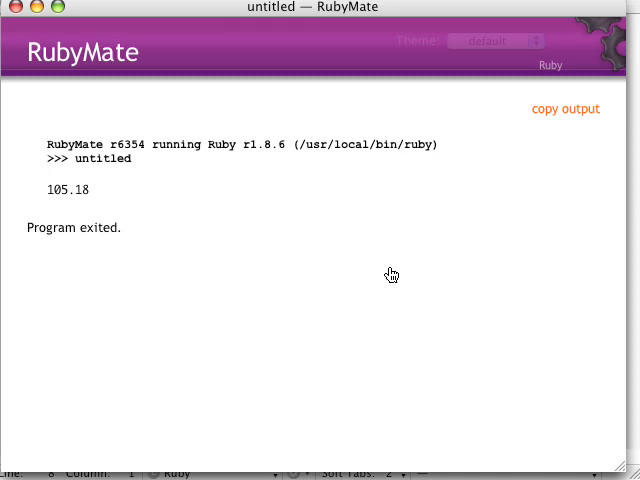
mouse_move(390, 273)
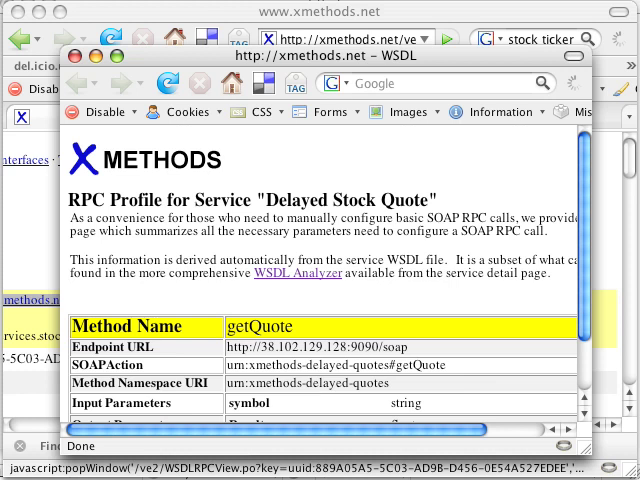
mouse_move(126, 67)
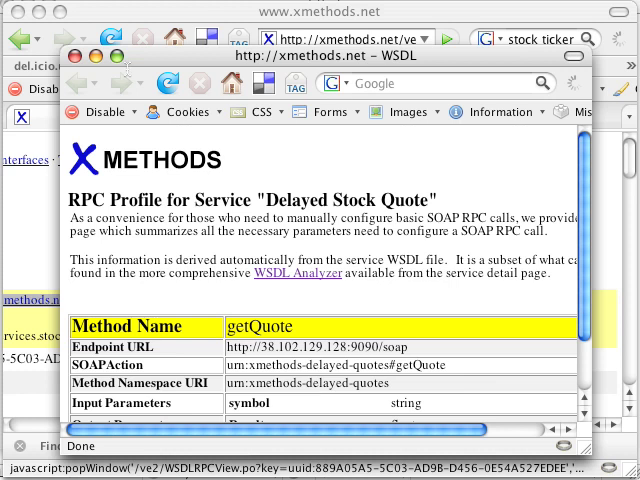
mouse_move(325, 143)
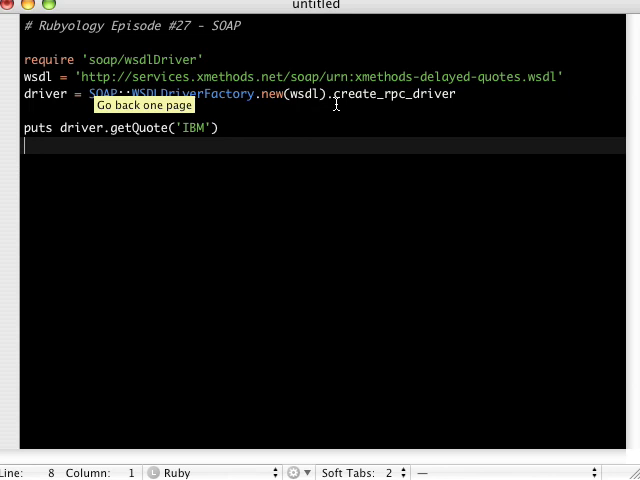
mouse_move(350, 93)
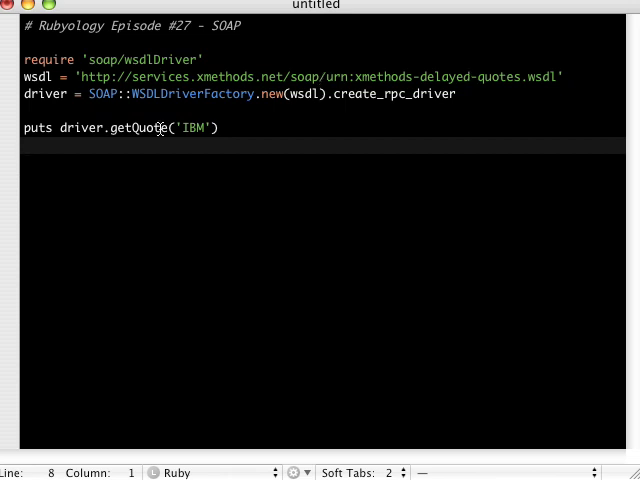
mouse_move(318, 188)
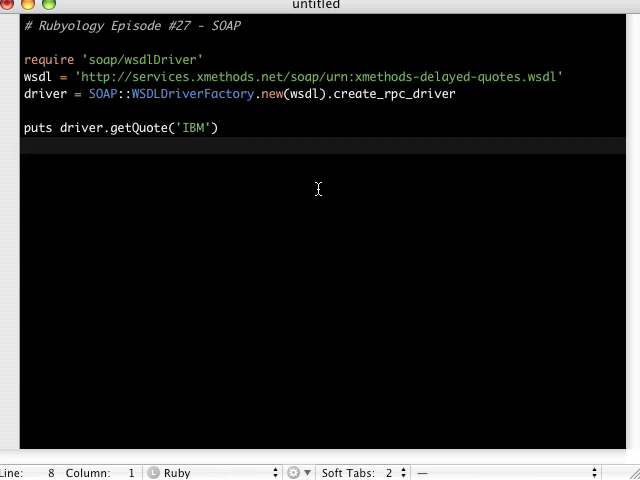